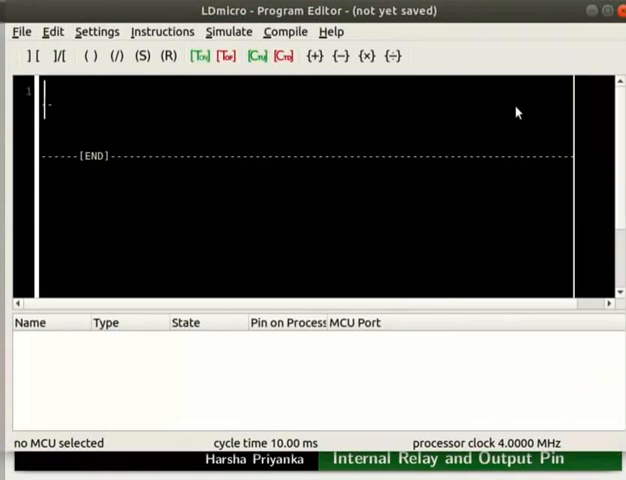
# Insert a contact and a coil into the first rung
pyautogui.click(162, 31)
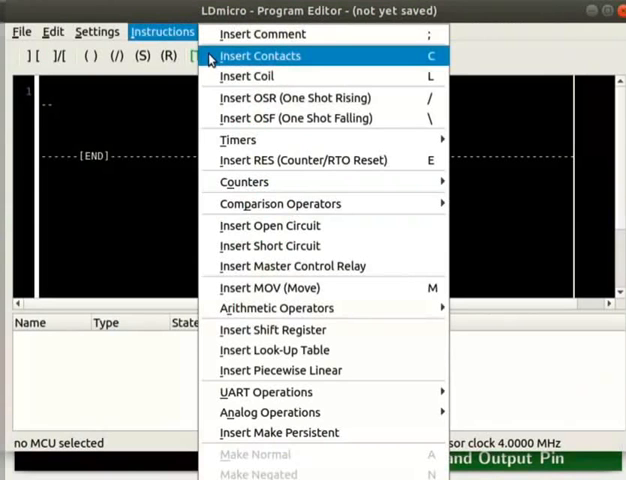
pyautogui.click(259, 55)
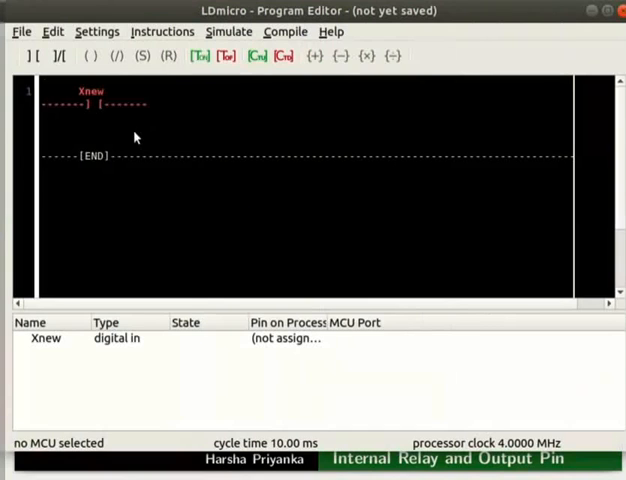
pyautogui.moveTo(136, 121)
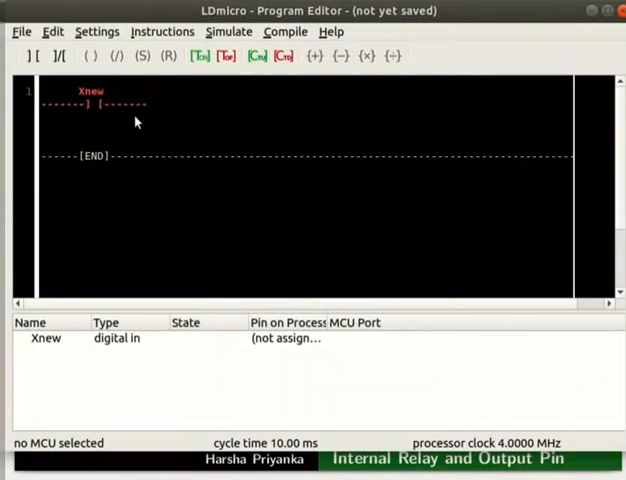
pyautogui.click(162, 31)
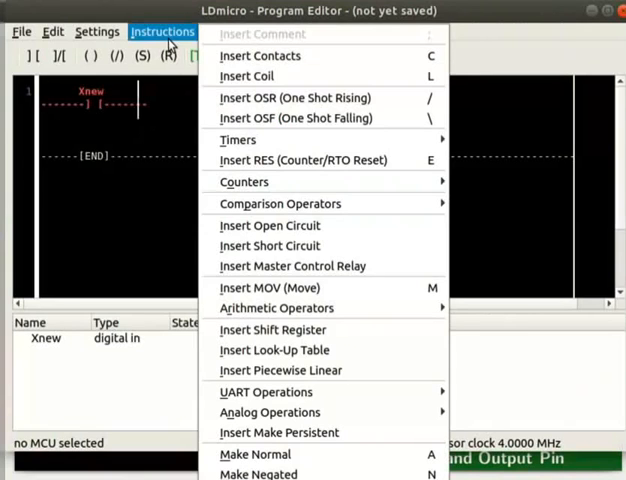
pyautogui.click(247, 76)
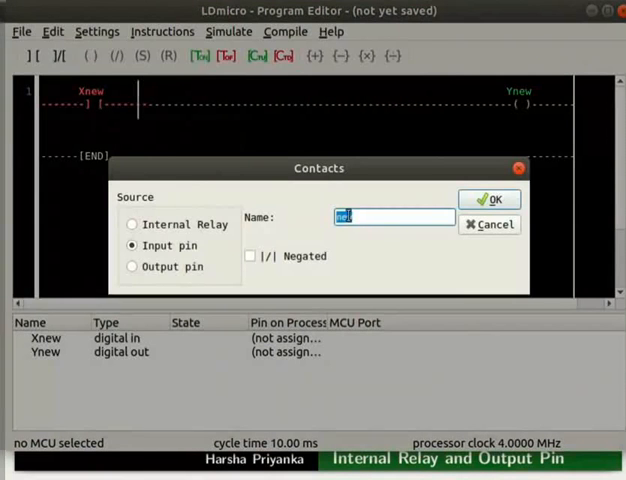
# Name the contact 'switch' (Xswitch) and make the coil internal relay Rrelay
pyautogui.write('switch')
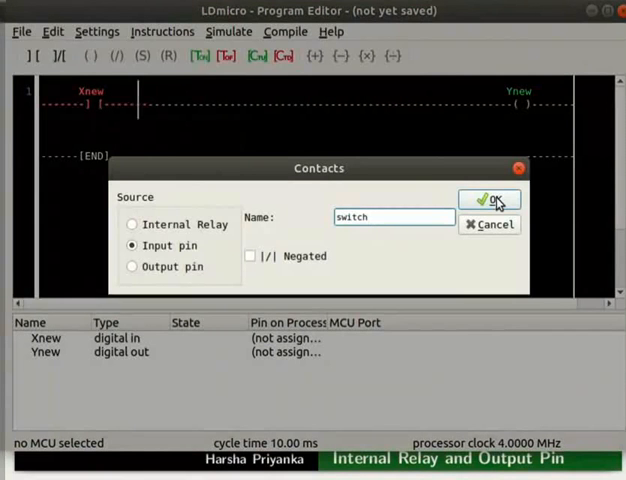
pyautogui.click(488, 199)
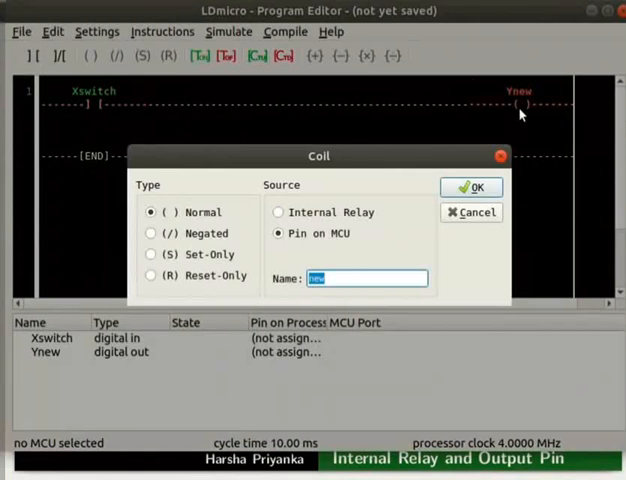
pyautogui.moveTo(288, 198)
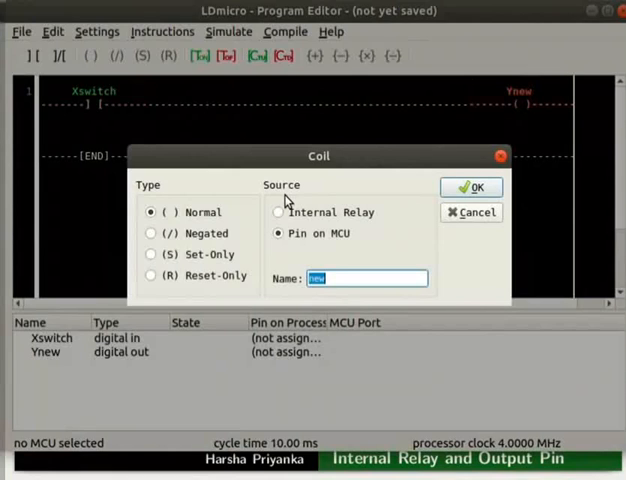
pyautogui.click(279, 211)
pyautogui.write('relay')
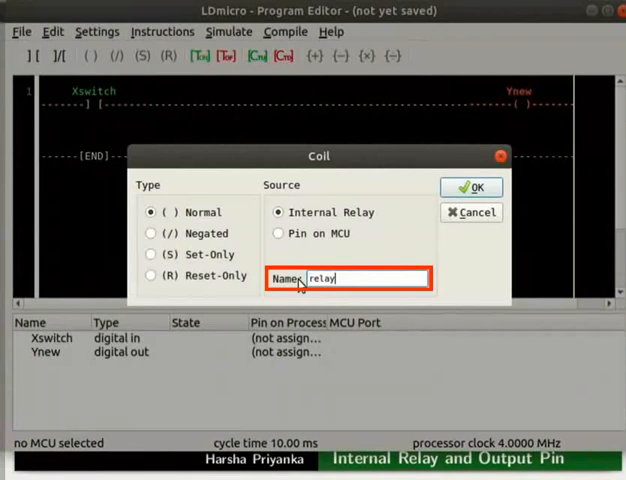
pyautogui.click(471, 187)
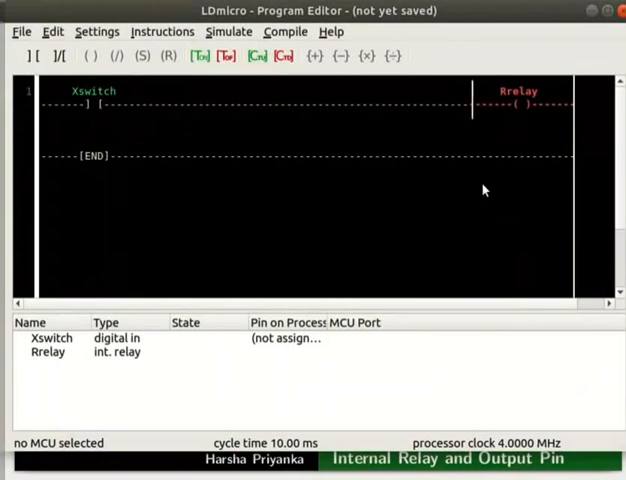
pyautogui.moveTo(363, 199)
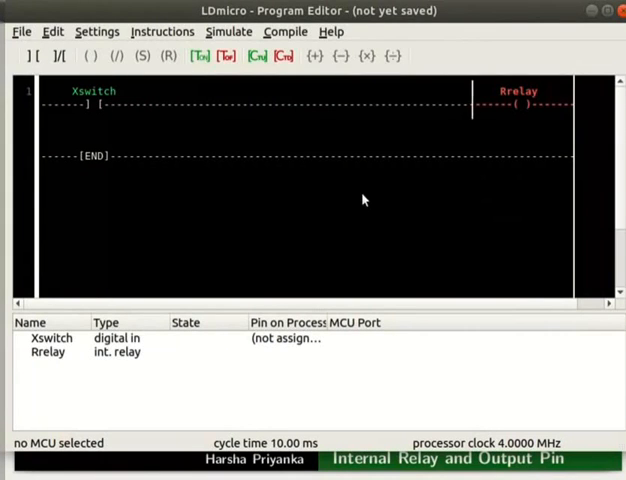
# Insert a second rung with a contact and Ynew coil, then edit the contact to Rrelay
pyautogui.click(48, 352)
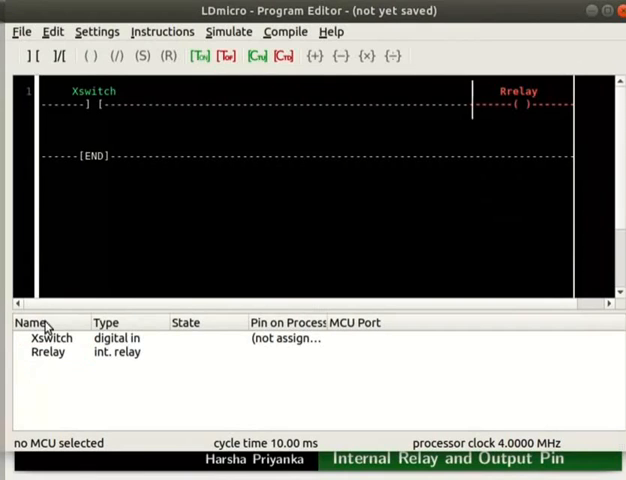
pyautogui.click(51, 31)
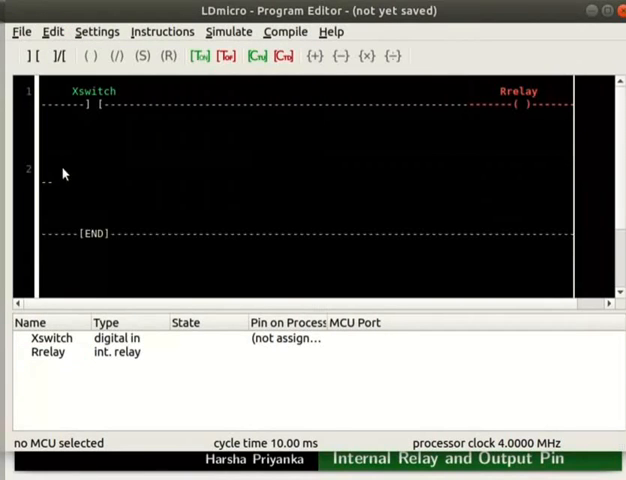
pyautogui.click(162, 31)
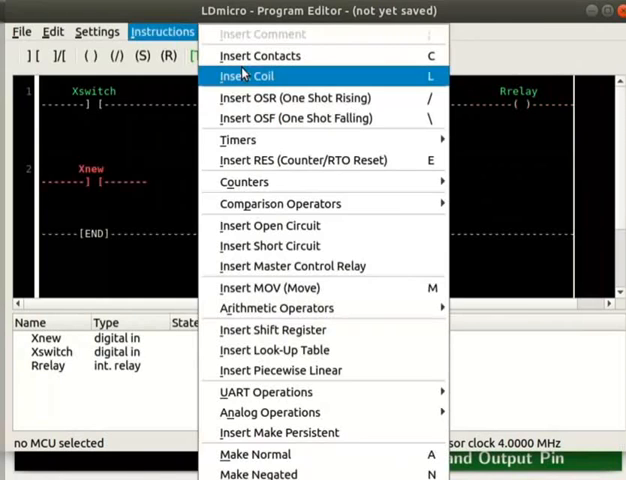
pyautogui.click(249, 75)
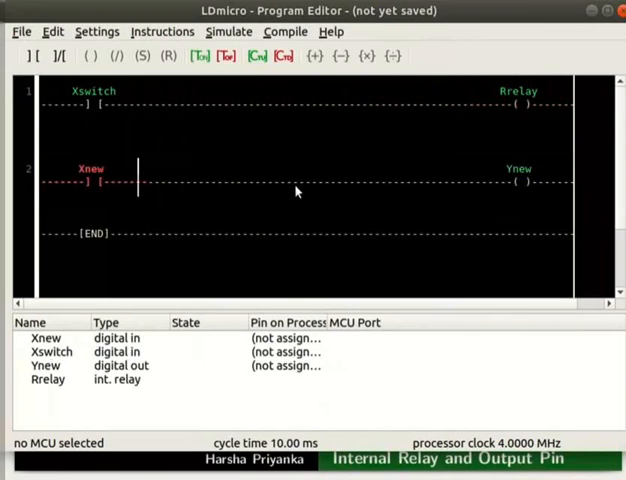
pyautogui.moveTo(110, 191)
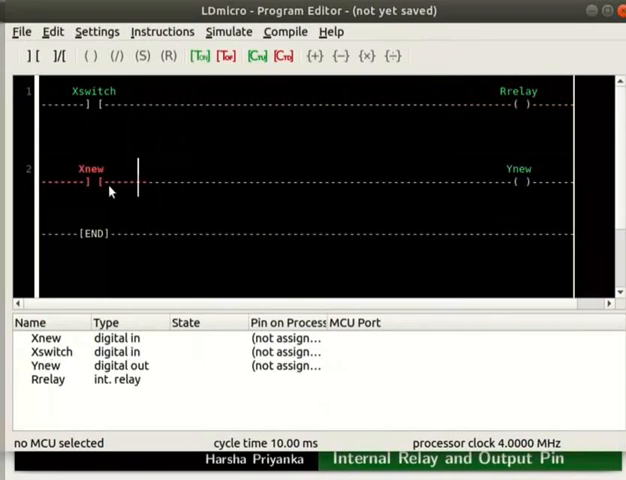
pyautogui.doubleClick(96, 182)
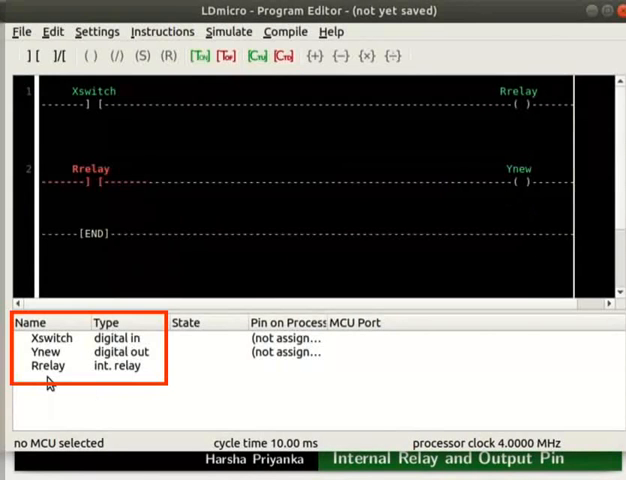
# Change the second rung's Ynew coil name to LED, making it YLED
pyautogui.click(138, 182)
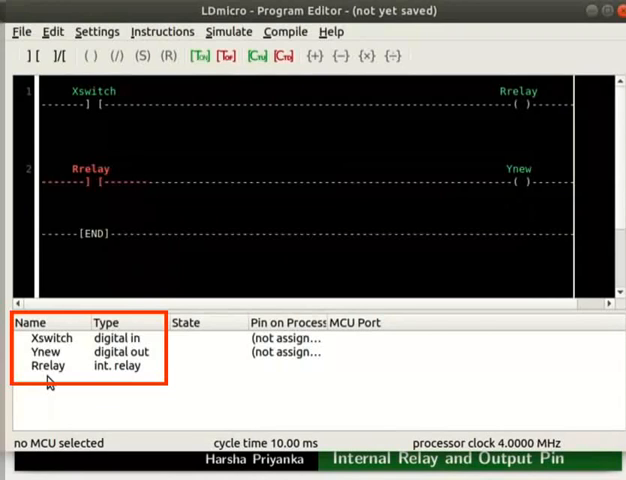
pyautogui.click(137, 182)
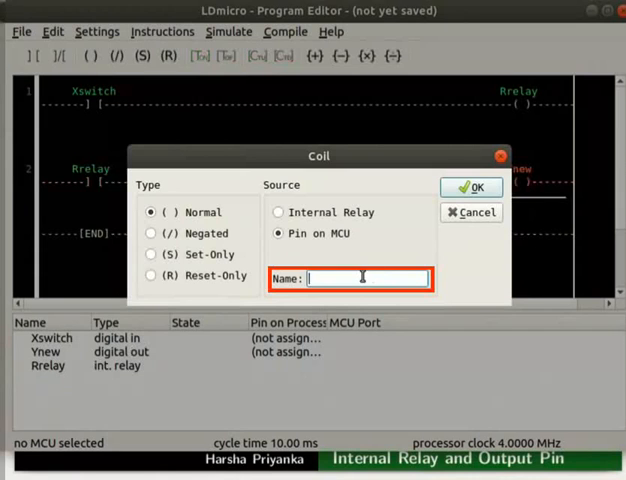
pyautogui.click(470, 187)
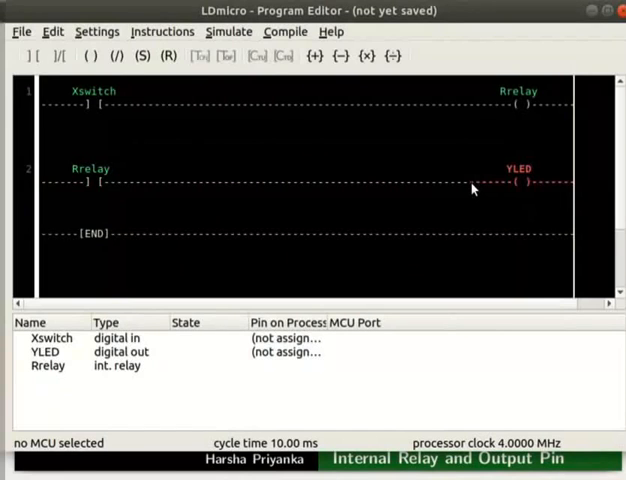
pyautogui.moveTo(357, 208)
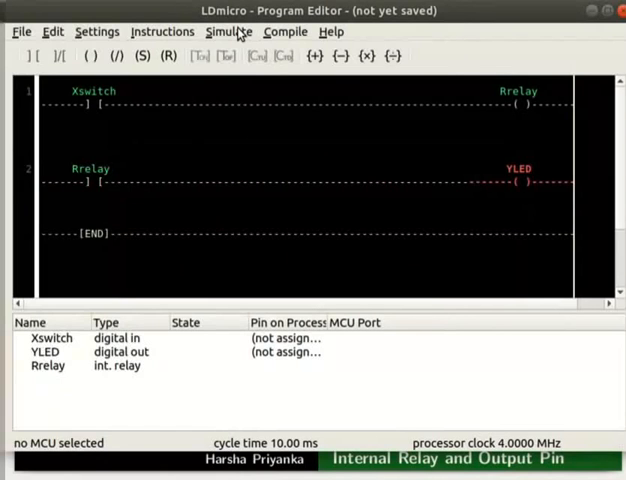
# Enter Simulation Mode and start real-time simulation with Xswitch on
pyautogui.click(229, 31)
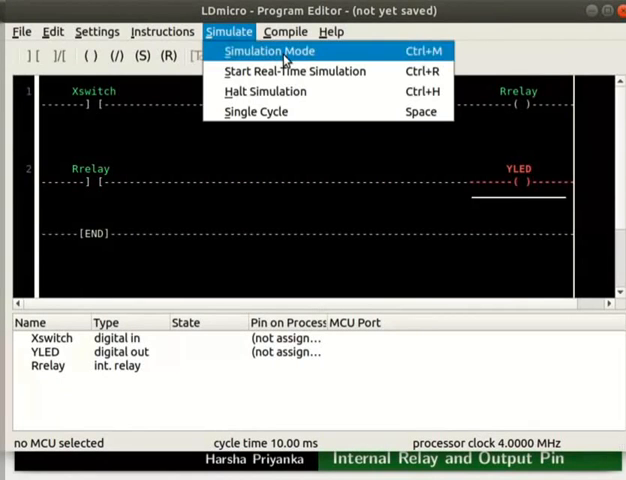
pyautogui.click(269, 50)
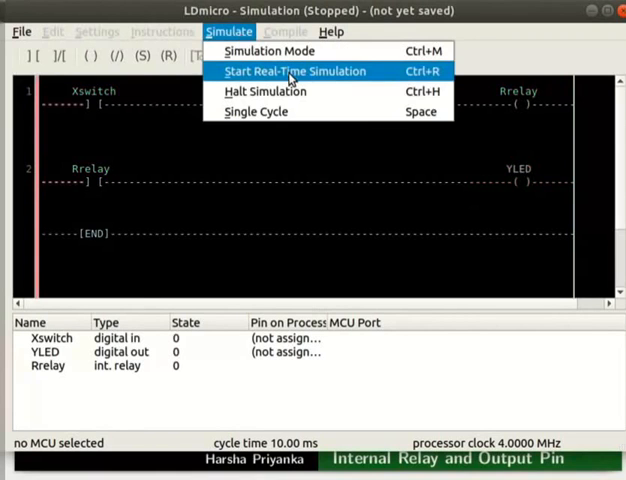
pyautogui.click(296, 71)
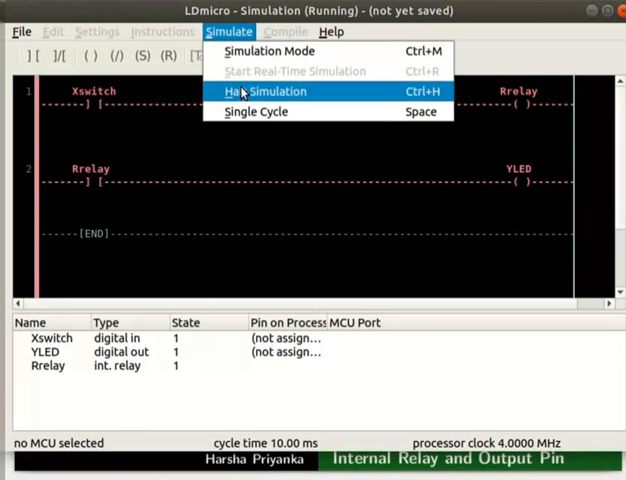
# Halt the simulation and turn off Simulation Mode
pyautogui.click(263, 91)
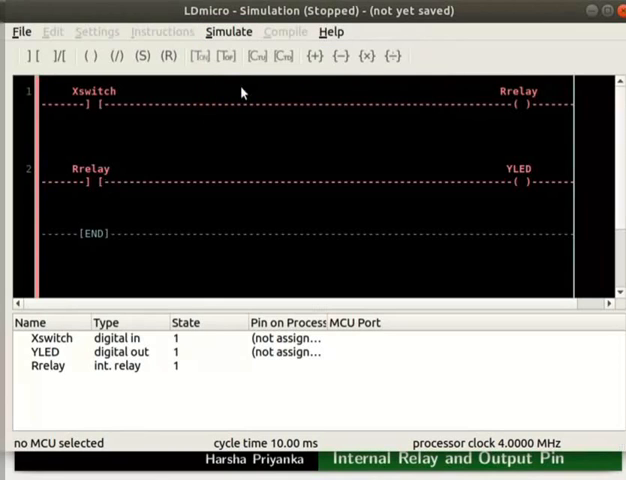
pyautogui.click(228, 31)
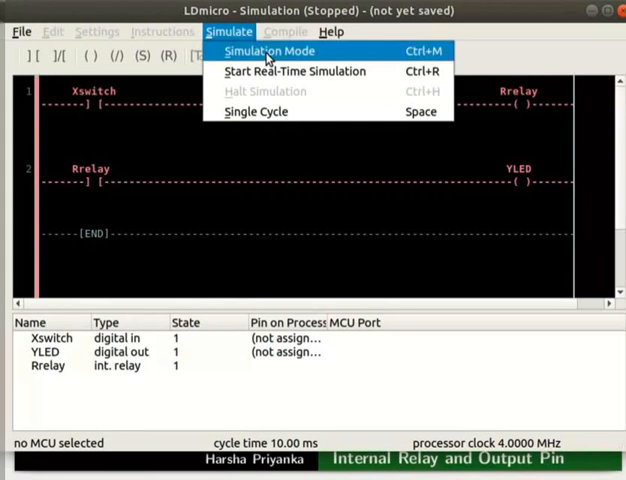
pyautogui.click(268, 51)
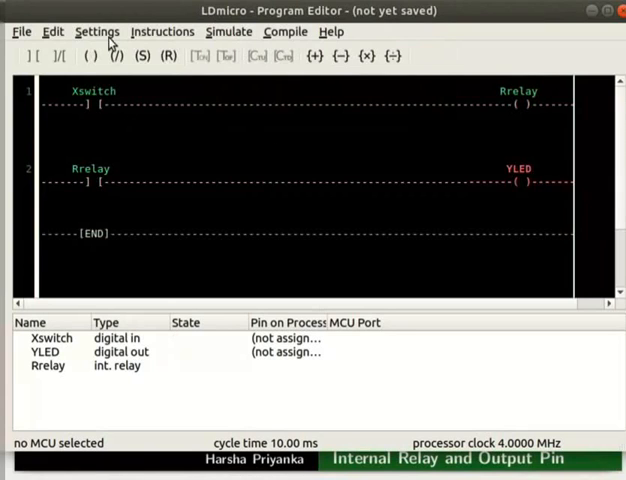
# Target the ATmega16, assigning Xswitch pin 22 (PC0) and YLED pin 40 (PA0)
pyautogui.click(97, 31)
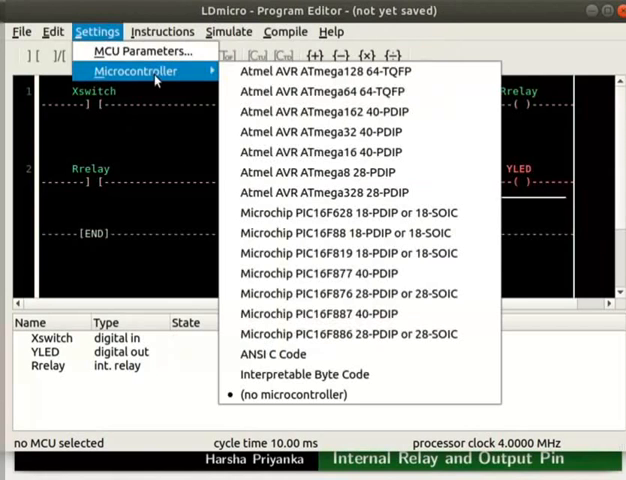
pyautogui.moveTo(335, 152)
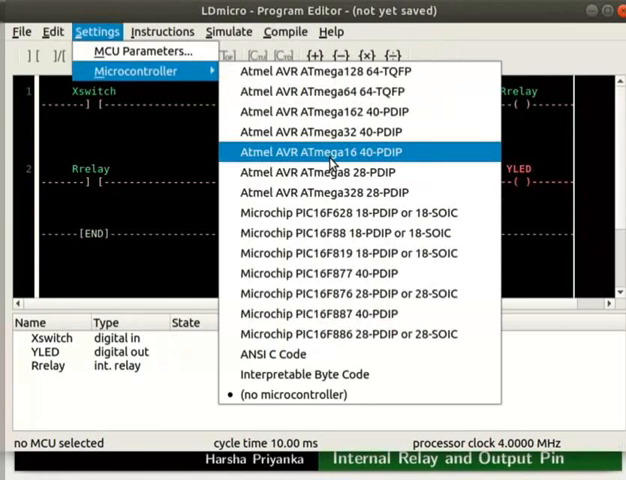
pyautogui.click(334, 152)
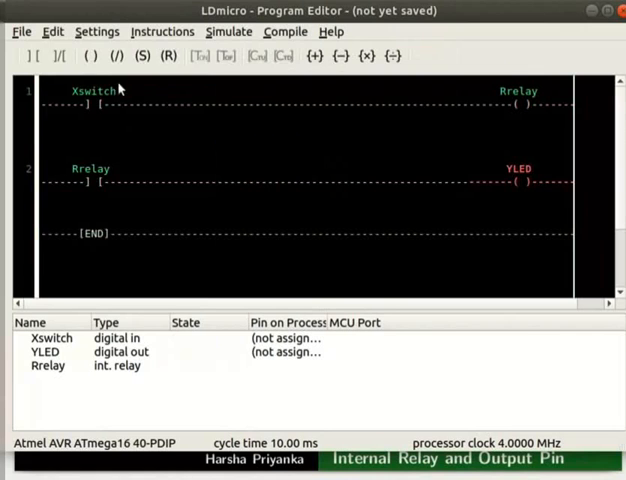
pyautogui.click(97, 31)
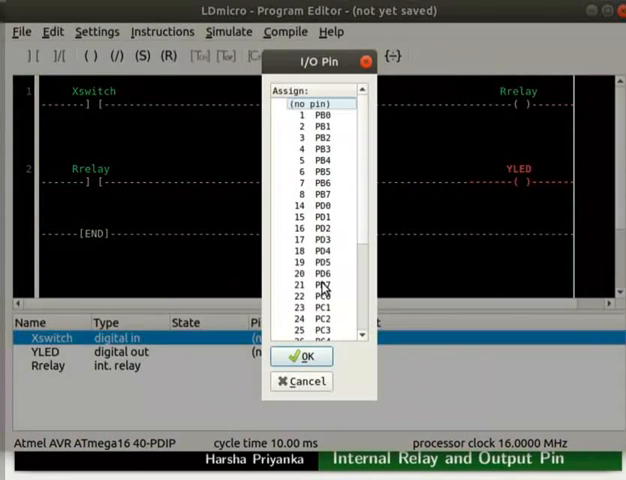
pyautogui.click(320, 296)
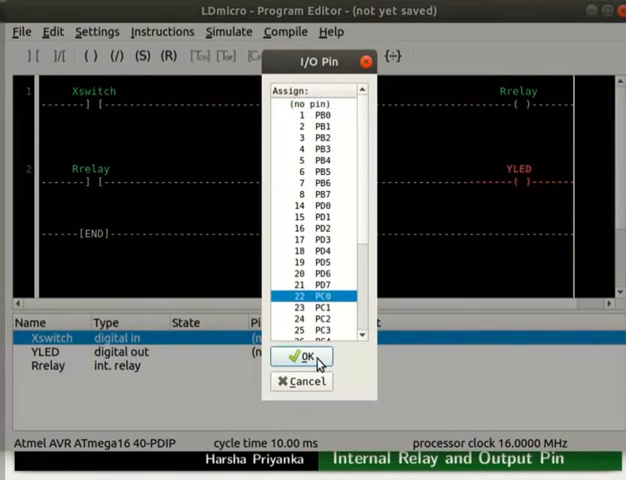
pyautogui.click(305, 359)
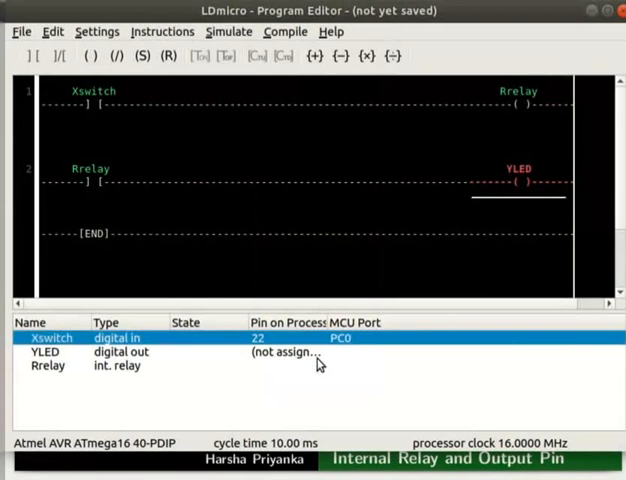
pyautogui.doubleClick(47, 351)
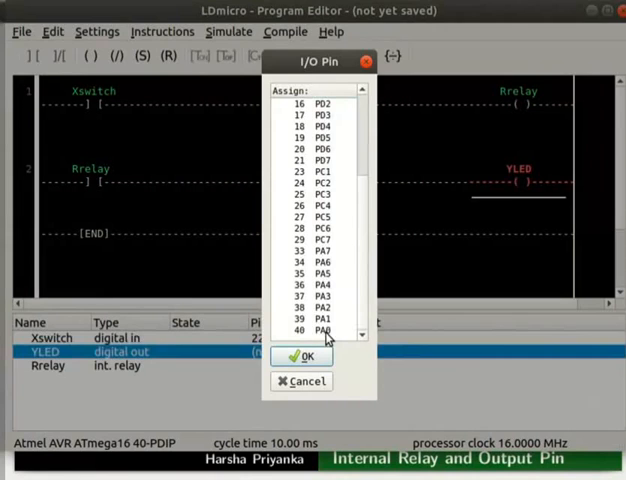
pyautogui.click(308, 357)
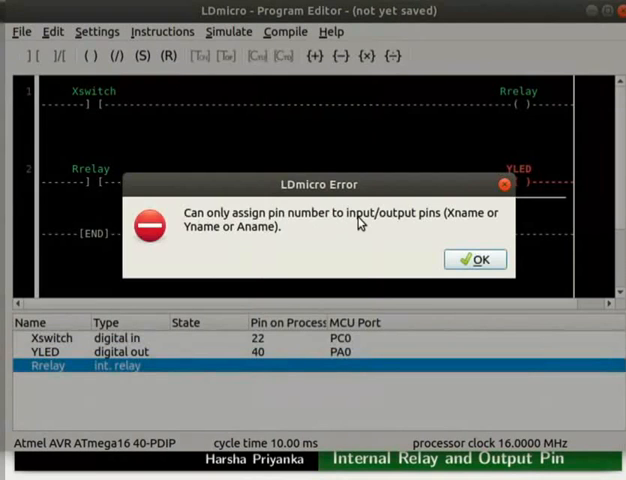
pyautogui.moveTo(427, 223)
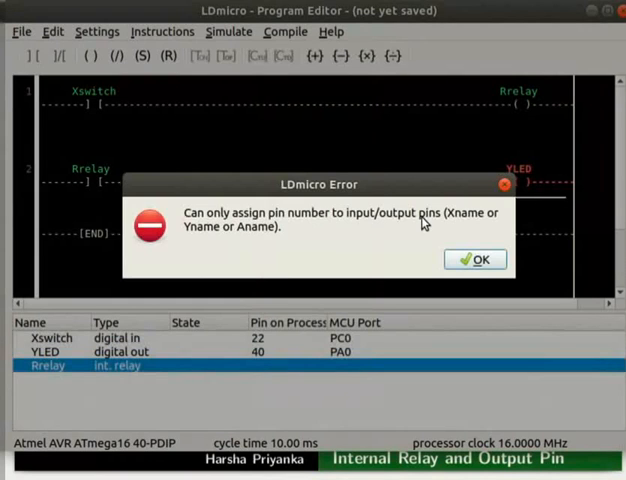
pyautogui.moveTo(475, 259)
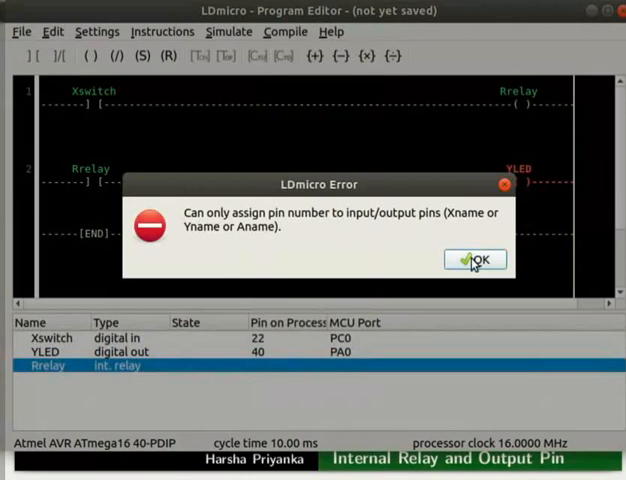
# Close the error saying internal relay Rrelay cannot take a pin number
pyautogui.click(474, 259)
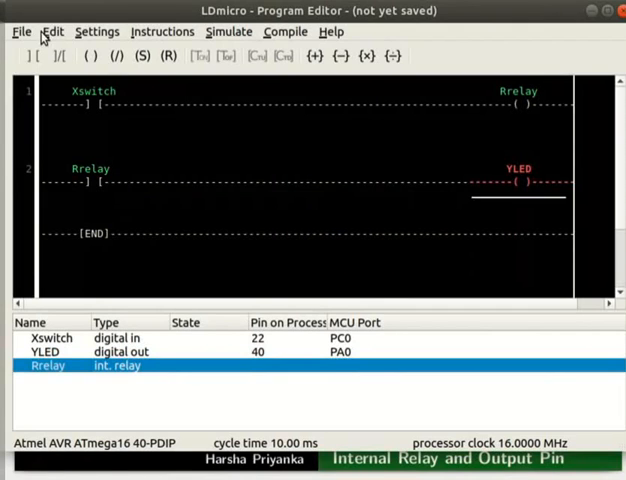
# Save the ladder as internalrelay.ld inside Desktop's LDmicro folder
pyautogui.click(20, 31)
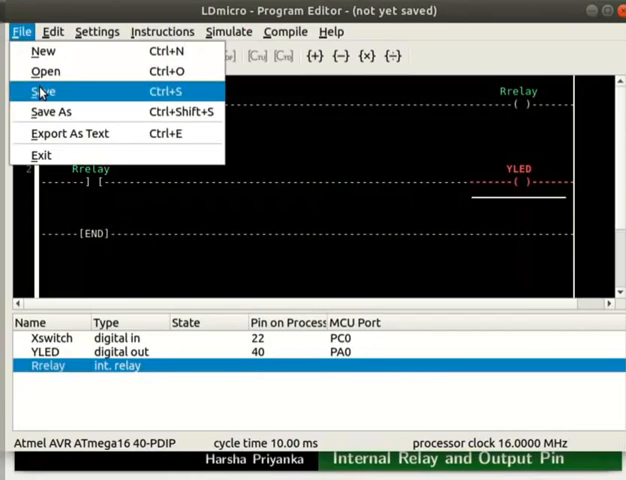
pyautogui.click(42, 91)
pyautogui.write('internalrelay.ld')
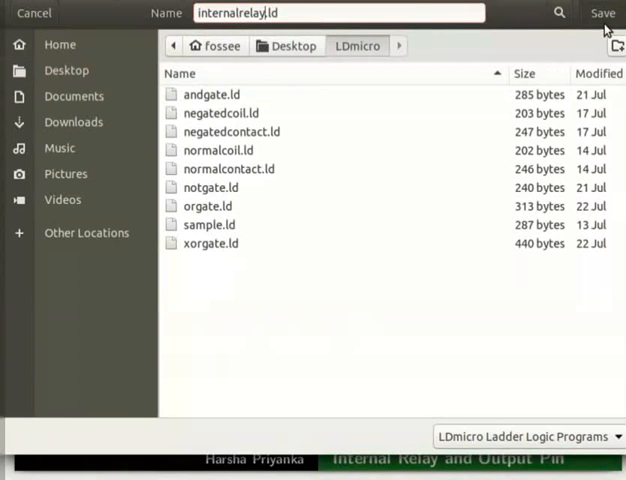
pyautogui.click(601, 13)
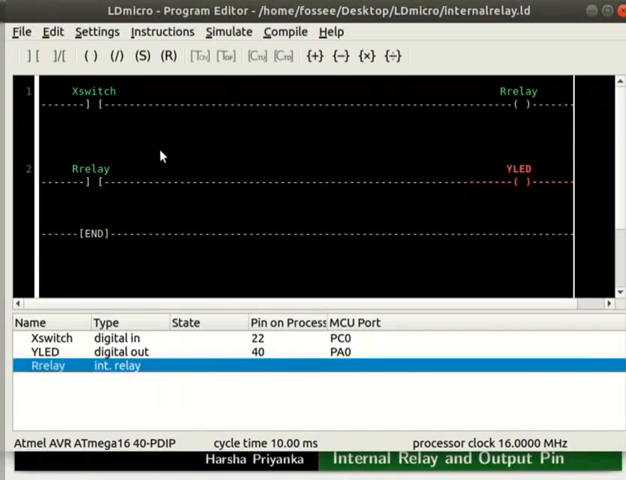
# Create a new program with contact Xswitch driving output coil YLED1
pyautogui.click(21, 31)
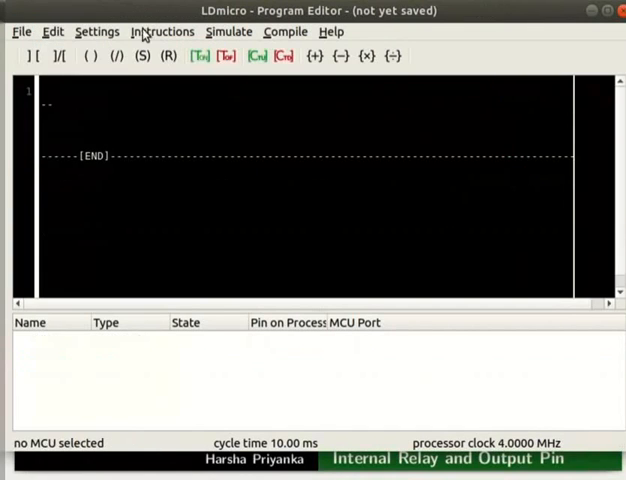
pyautogui.click(162, 31)
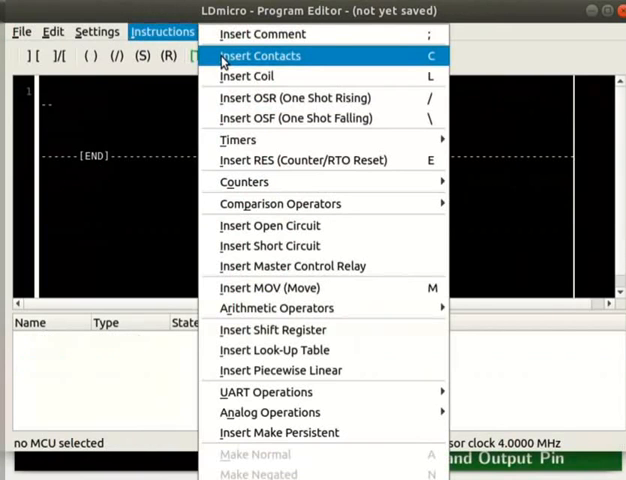
pyautogui.click(260, 55)
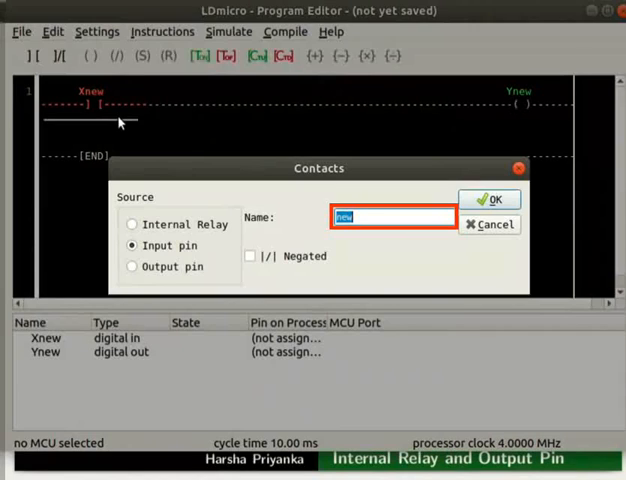
pyautogui.write('switch')
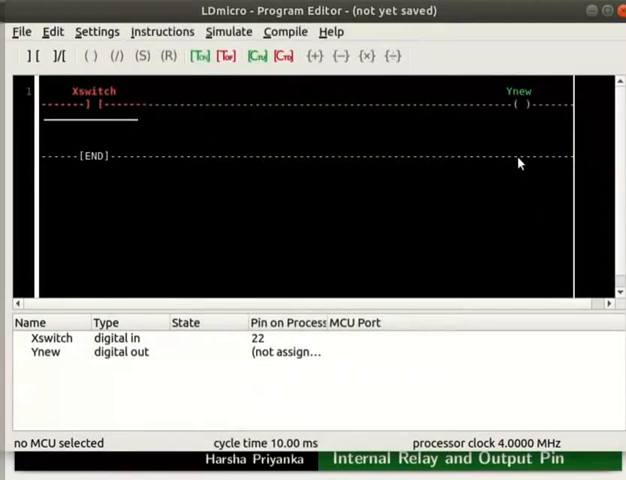
pyautogui.doubleClick(520, 104)
pyautogui.write('LED1')
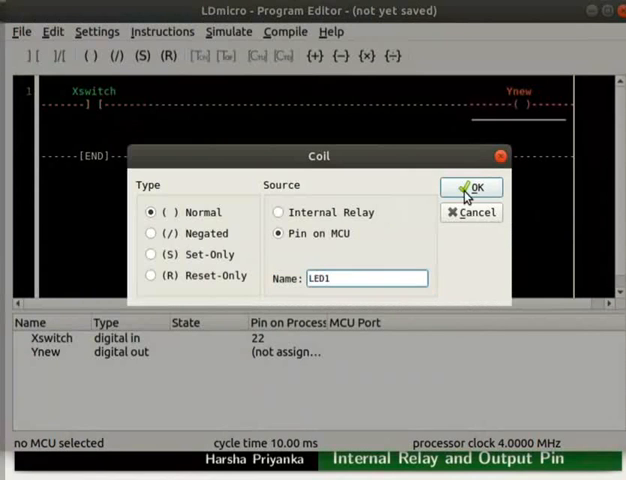
pyautogui.click(52, 31)
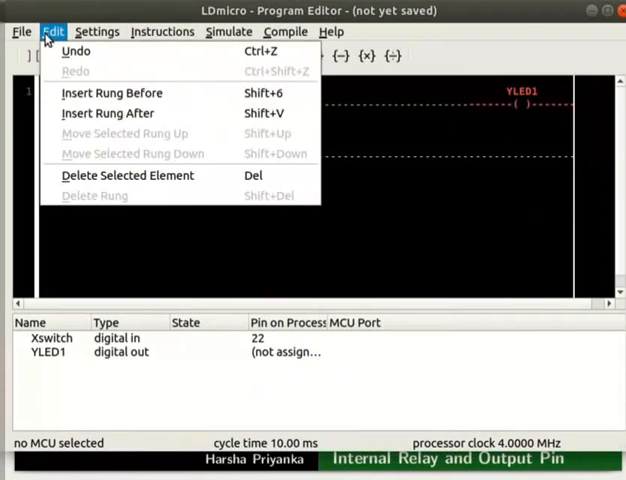
# Insert a rung after the first and add an Xnew contact and Ynew coil
pyautogui.click(108, 112)
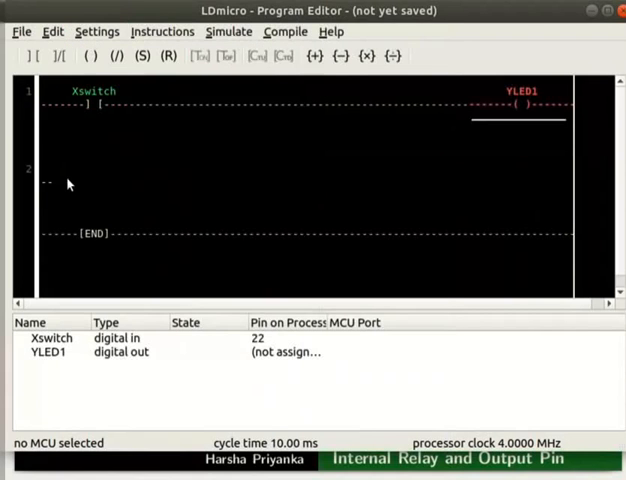
pyautogui.click(162, 31)
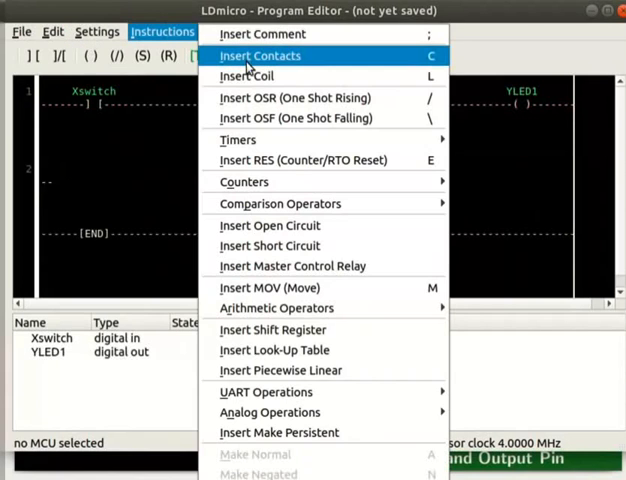
pyautogui.click(259, 55)
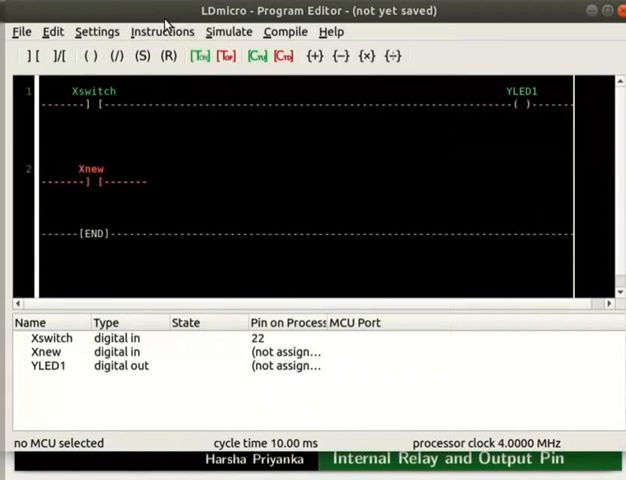
pyautogui.click(162, 31)
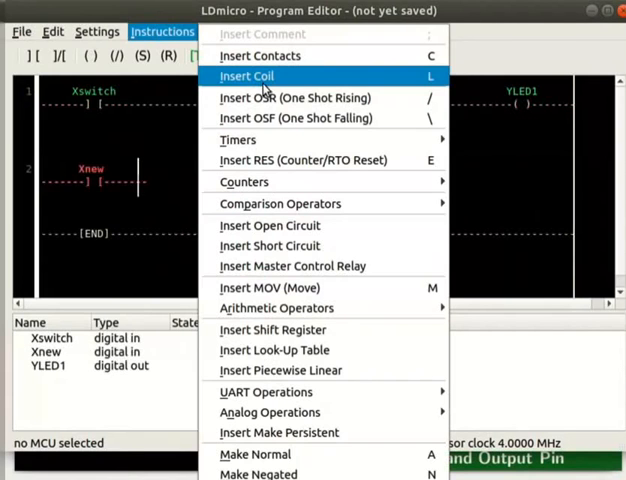
pyautogui.click(260, 55)
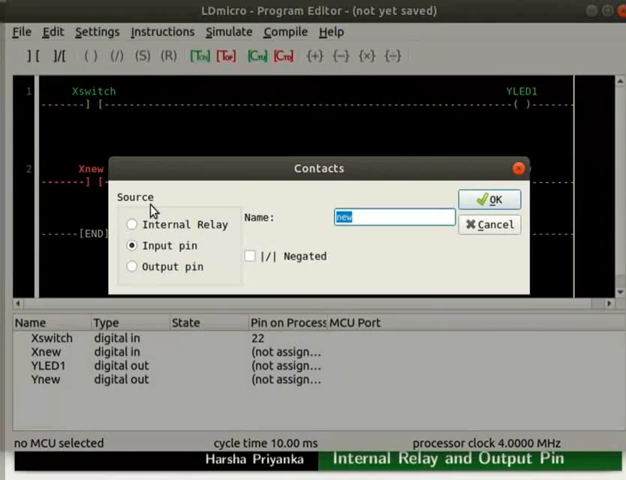
pyautogui.moveTo(181, 197)
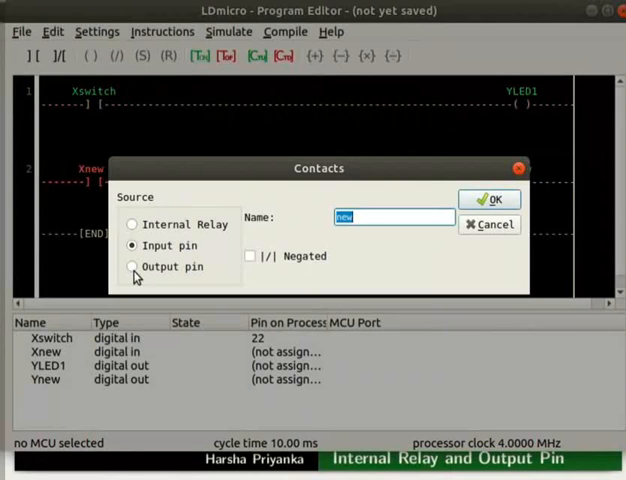
# Change the second rung's contact to the output-pin contact YLED1
pyautogui.click(132, 266)
pyautogui.write('LED1')
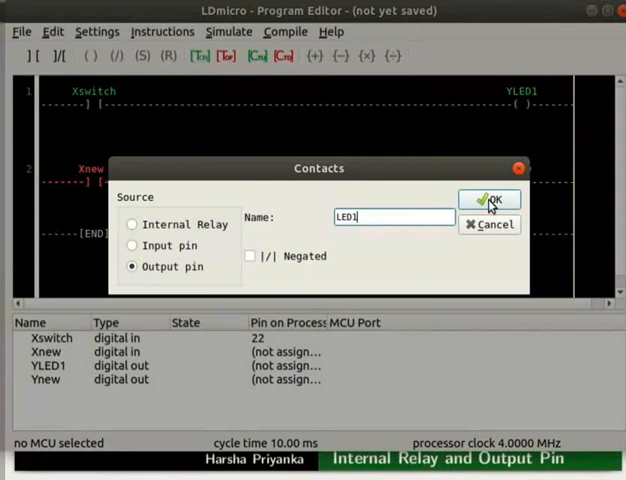
pyautogui.click(489, 199)
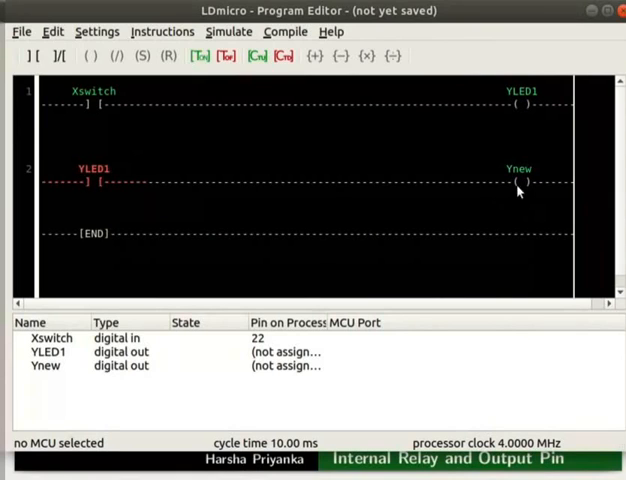
# Make the Ynew coil a negated coil named YLED2
pyautogui.doubleClick(518, 183)
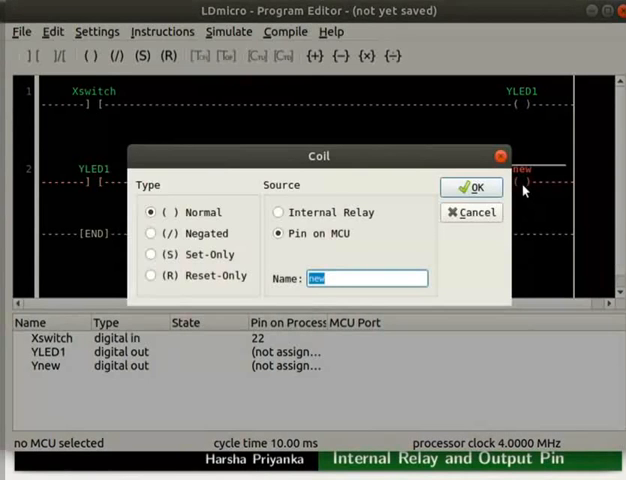
pyautogui.click(151, 233)
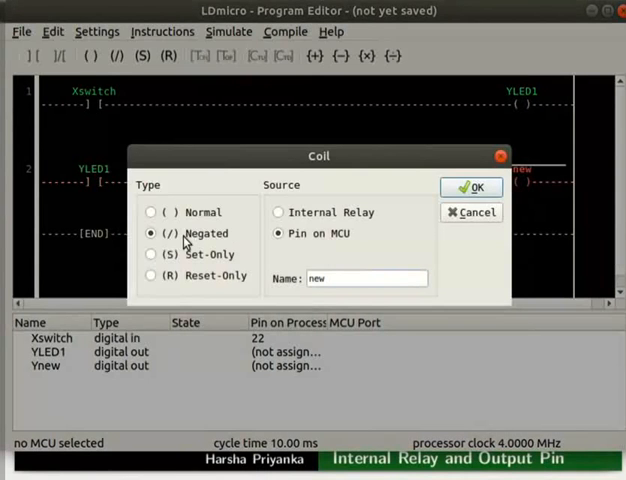
pyautogui.click(367, 278)
pyautogui.write('LED2')
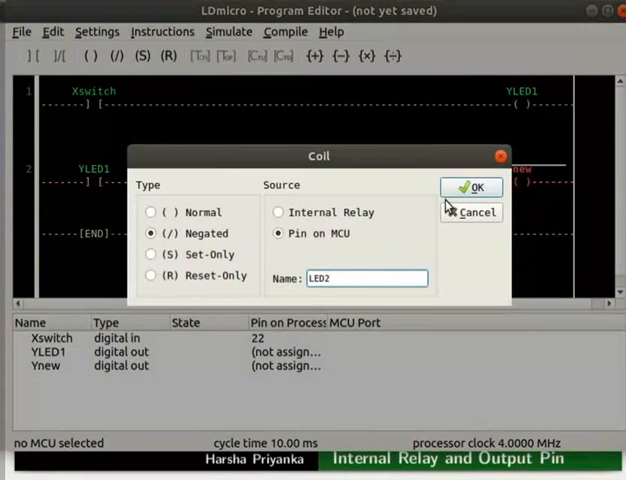
pyautogui.click(470, 187)
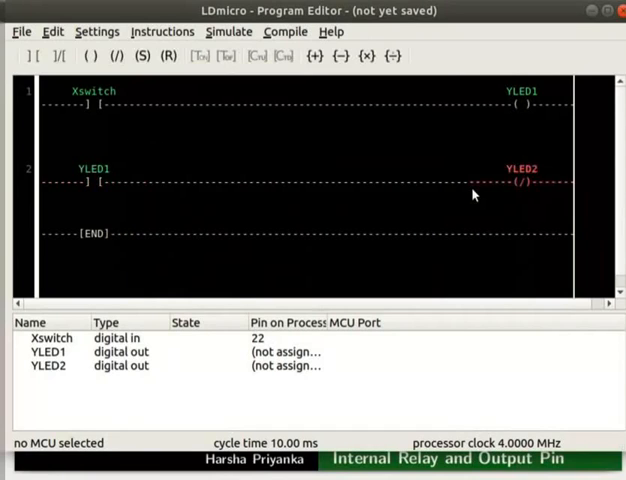
# Run the real-time simulation with Xswitch on, checking YLED1 on and YLED2 off, then halt
pyautogui.click(228, 31)
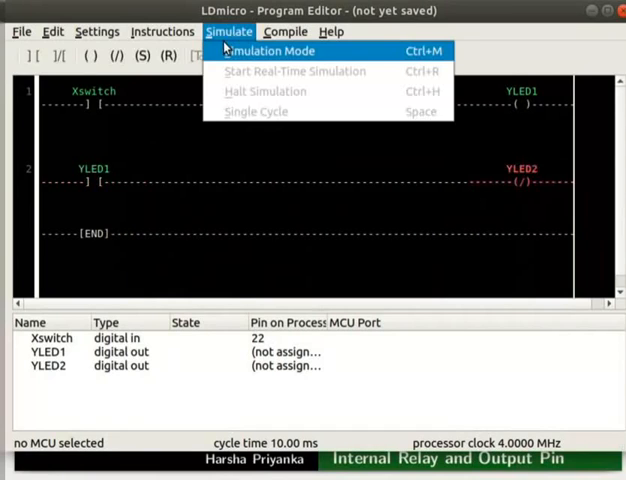
pyautogui.click(269, 51)
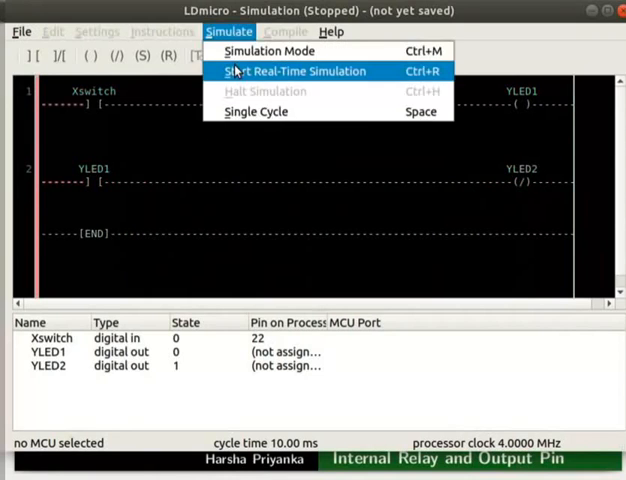
pyautogui.click(294, 71)
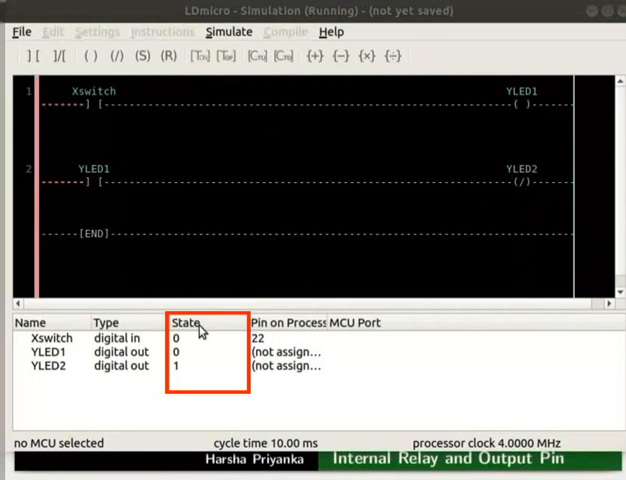
pyautogui.moveTo(186, 347)
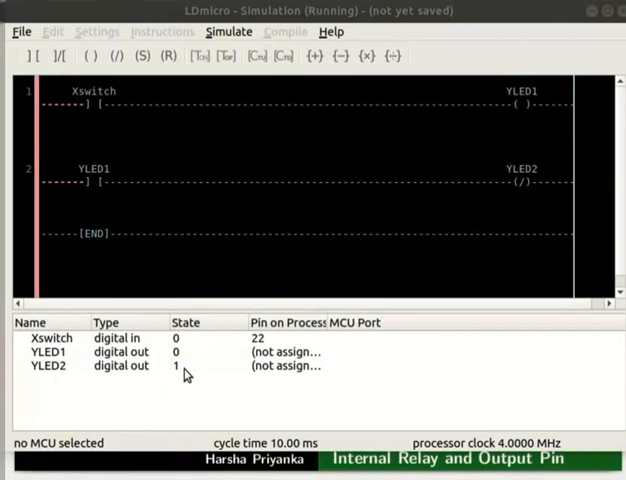
pyautogui.click(90, 104)
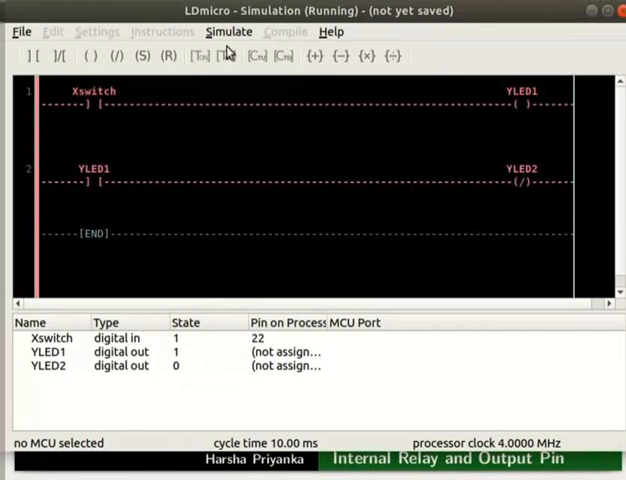
pyautogui.click(228, 31)
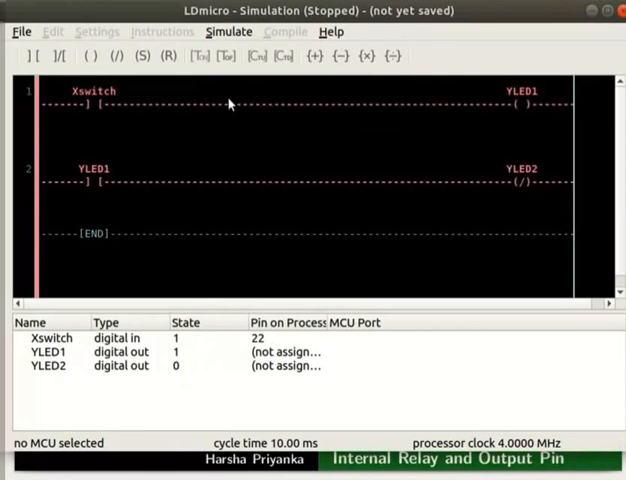
# Exit simulation, target the ATmega16 40-PDIP, and set a 16 MHz clock in MCU Parameters
pyautogui.click(228, 31)
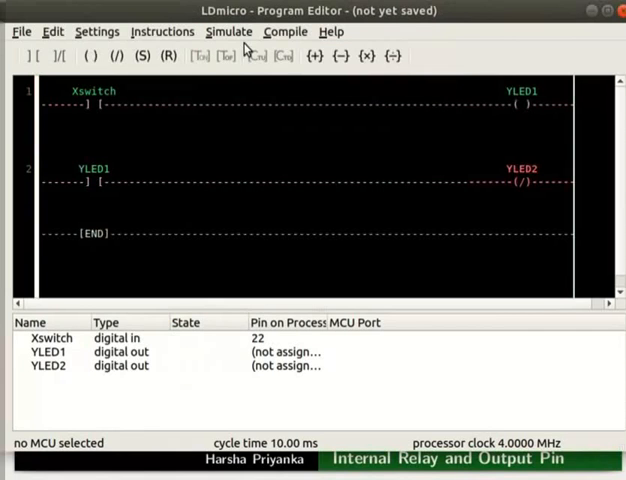
pyautogui.moveTo(223, 190)
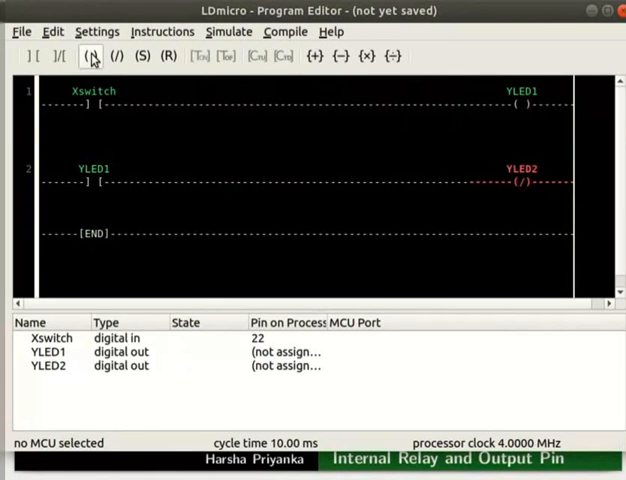
pyautogui.click(96, 31)
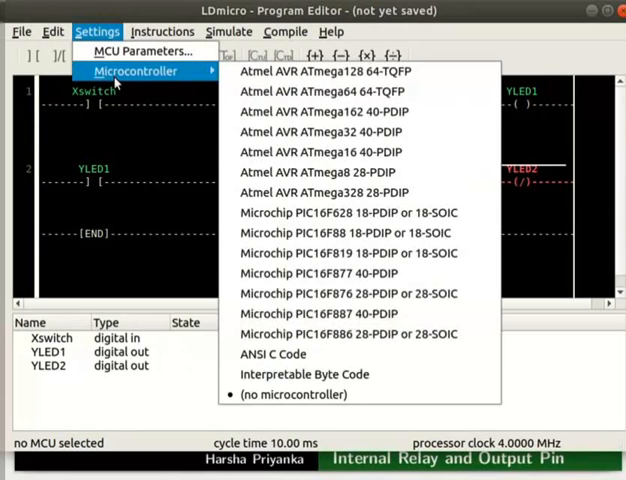
pyautogui.moveTo(329, 152)
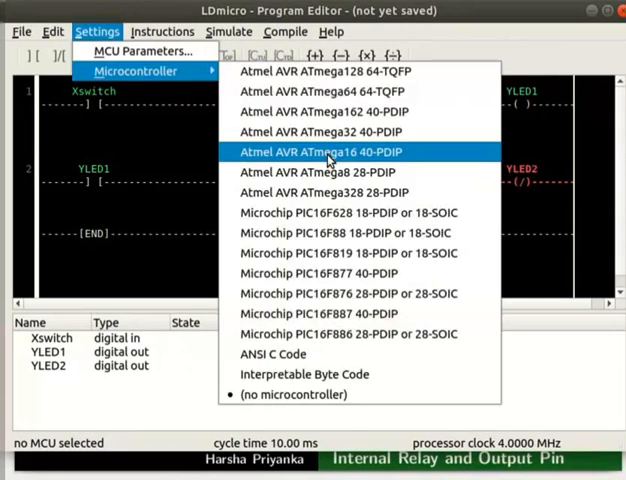
pyautogui.click(331, 151)
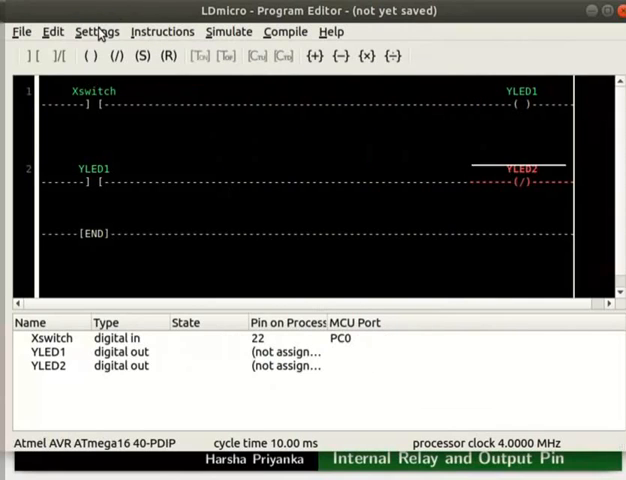
pyautogui.click(96, 31)
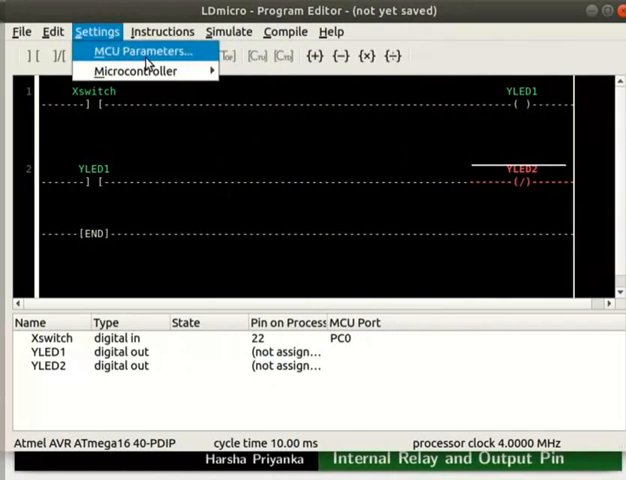
pyautogui.click(140, 51)
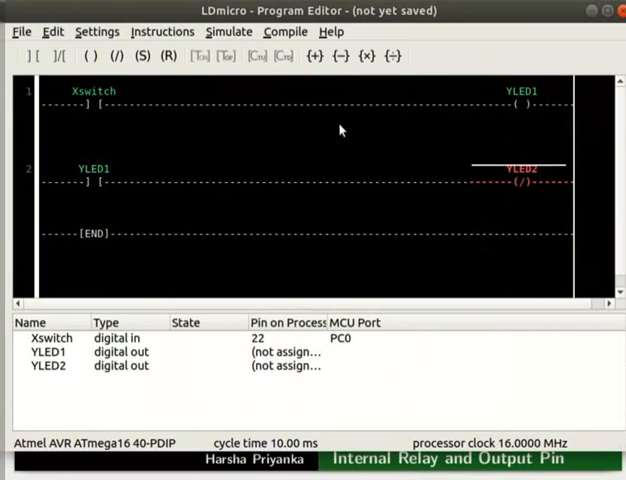
pyautogui.moveTo(260, 213)
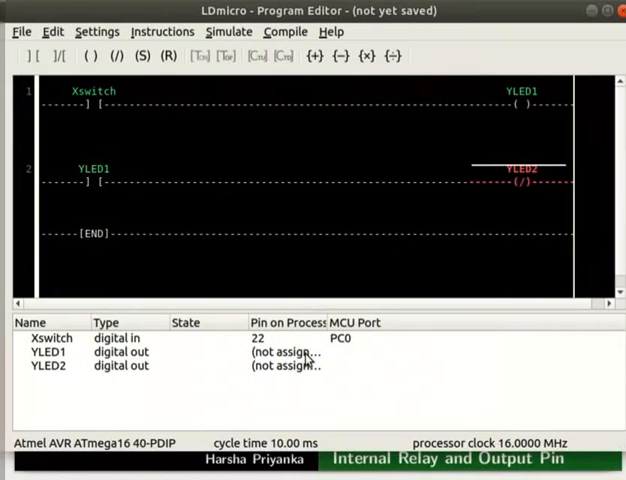
# Assign YLED1 to pin 40 (PA0) and YLED2 to pin 39 (PA1)
pyautogui.doubleClick(47, 351)
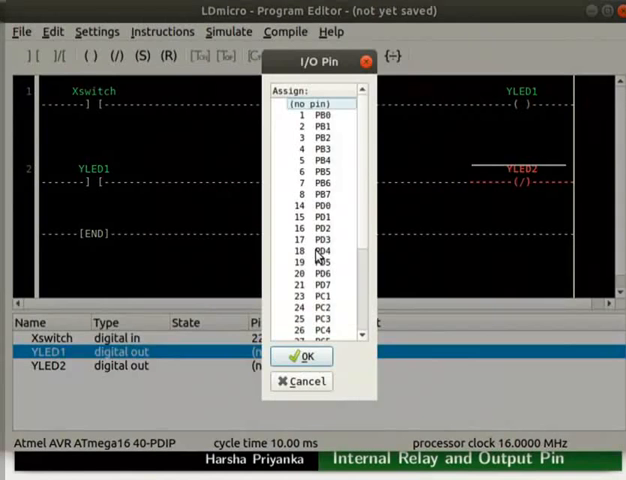
pyautogui.scroll(-3)
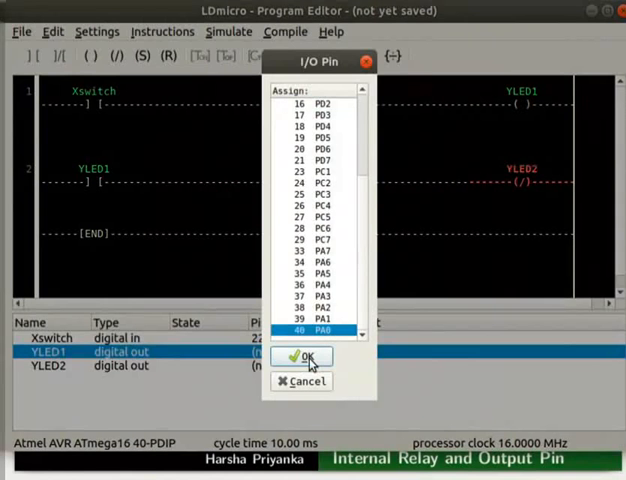
pyautogui.click(307, 358)
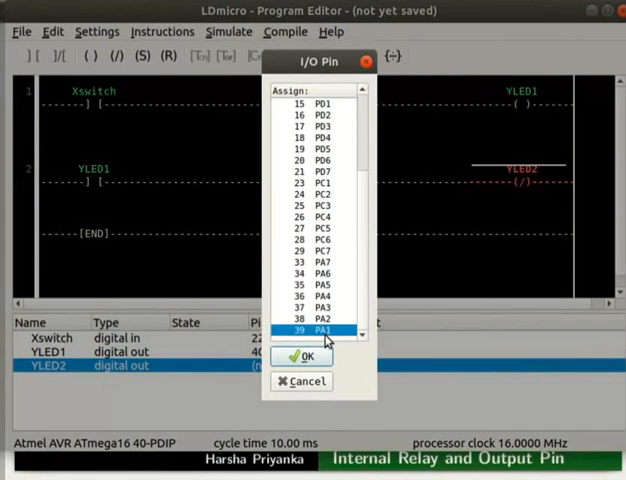
pyautogui.click(301, 357)
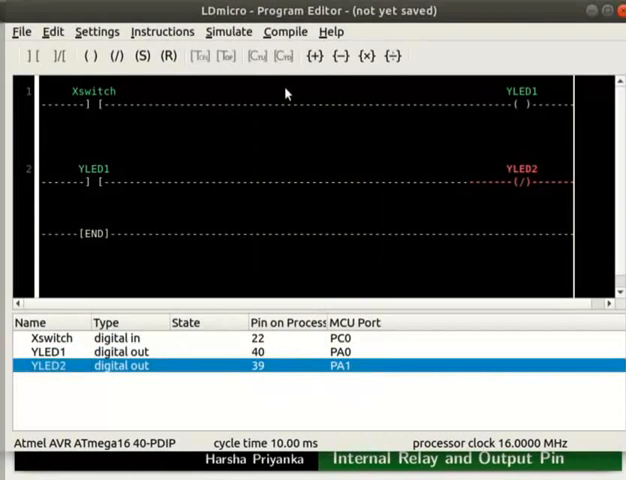
# Compile the ladder to outputpin.hex and dismiss the success message
pyautogui.click(285, 31)
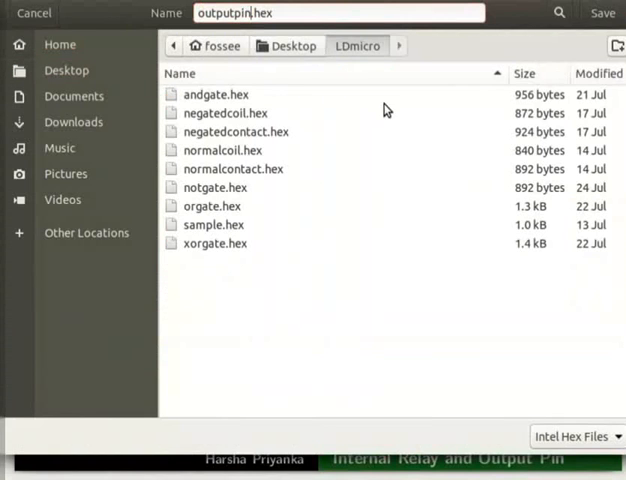
pyautogui.click(602, 13)
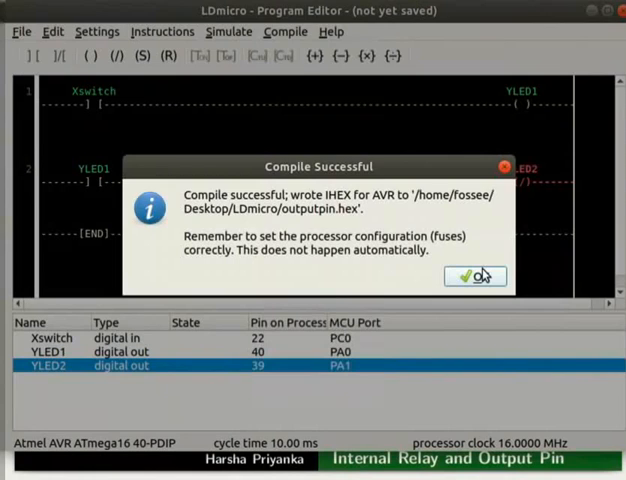
pyautogui.click(474, 276)
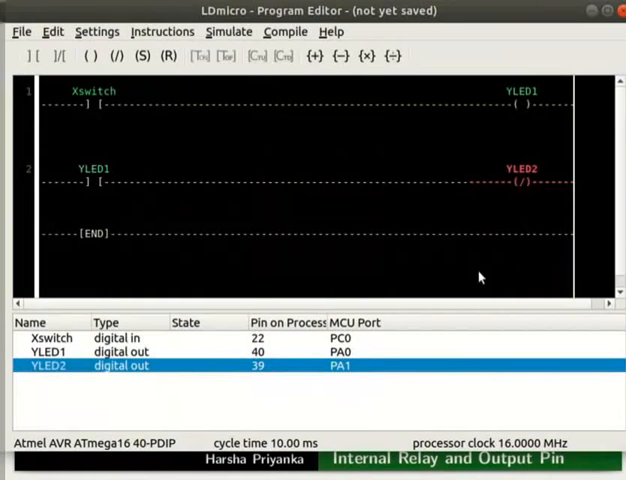
pyautogui.moveTo(156, 181)
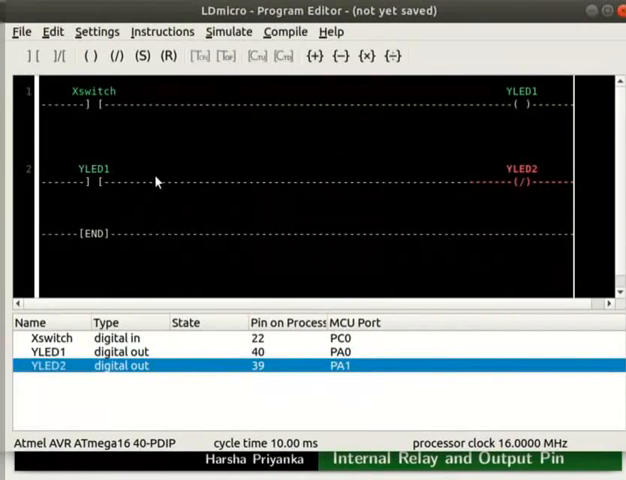
# Save the ladder program via File > Save as outputpin.ld
pyautogui.click(21, 31)
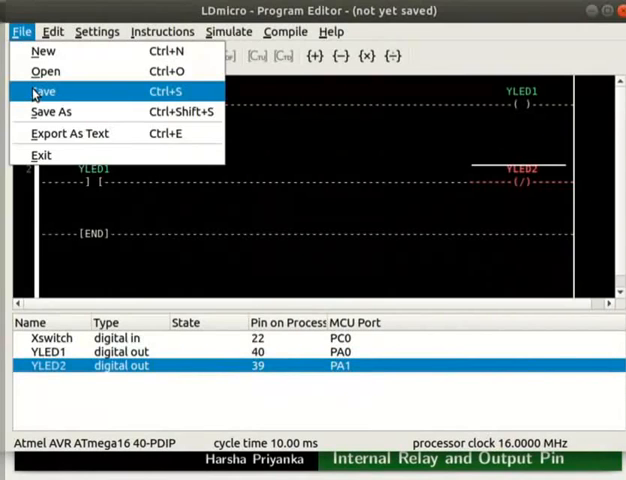
pyautogui.click(44, 91)
pyautogui.write('outputpin.ld')
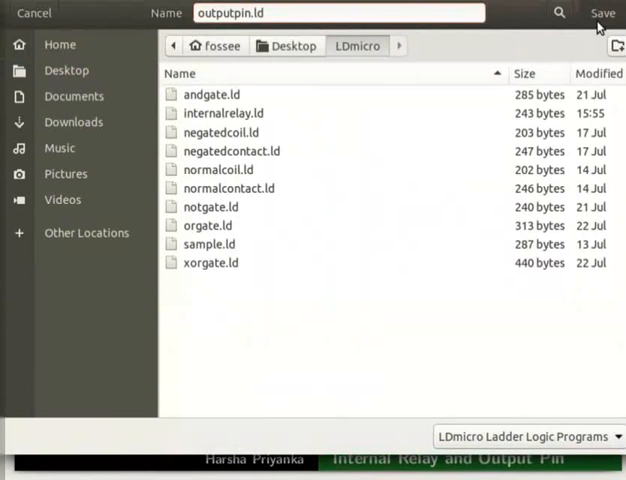
pyautogui.click(602, 12)
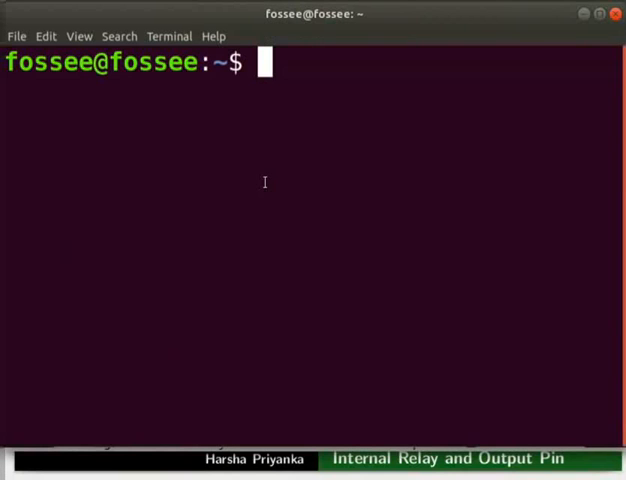
# From Desktop/LDmicro, run avrdude -c usbasp -p m16 -U flash:w:outputpin.hex
pyautogui.write('cd Desktop/LDmicro')
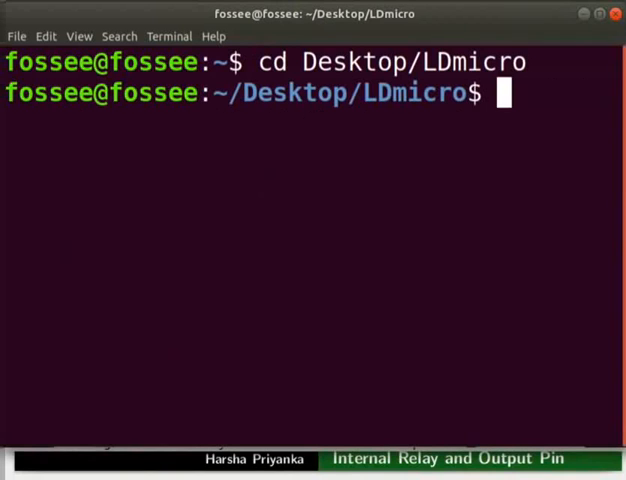
pyautogui.write('avrdude -c usbasp -p m16 -U flash:w:outputpin.hex')
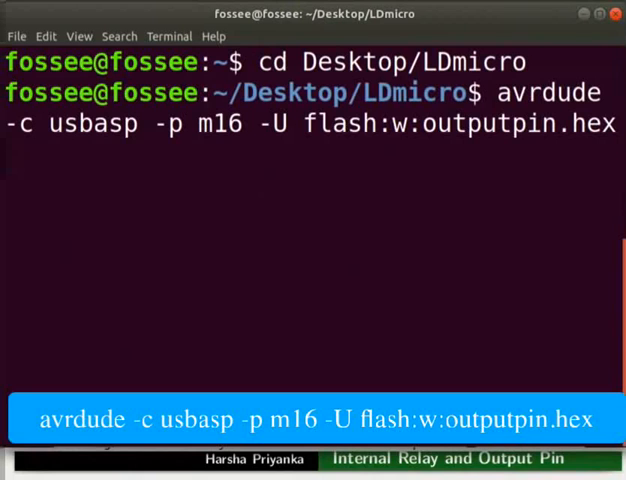
pyautogui.press('Return')
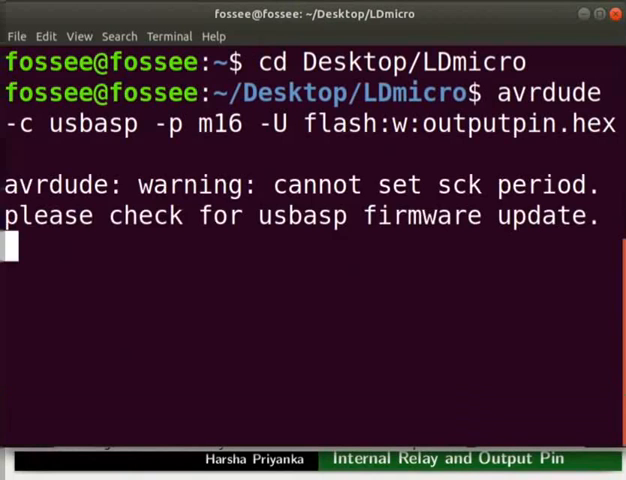